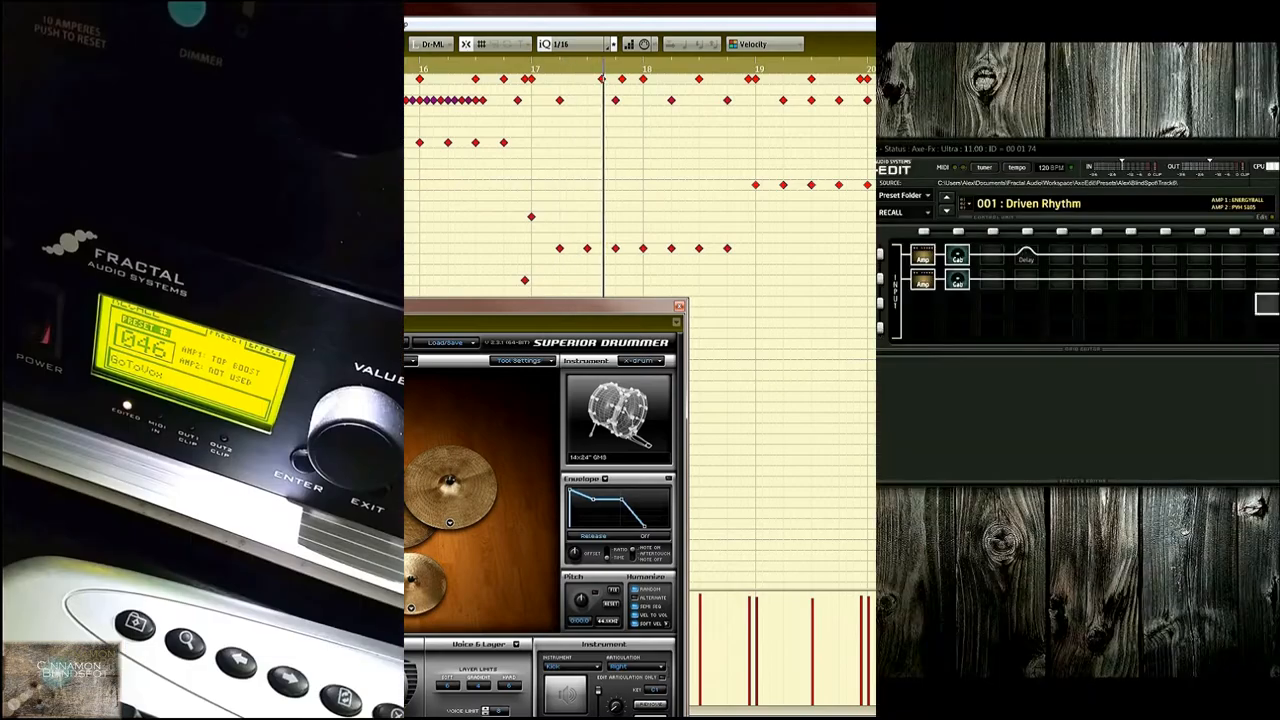
Show the guitar preset list with Driven Rhythm, Bass GoTo, GoToVox and ModInterlude in Axe-Fx Edit
click(1030, 204)
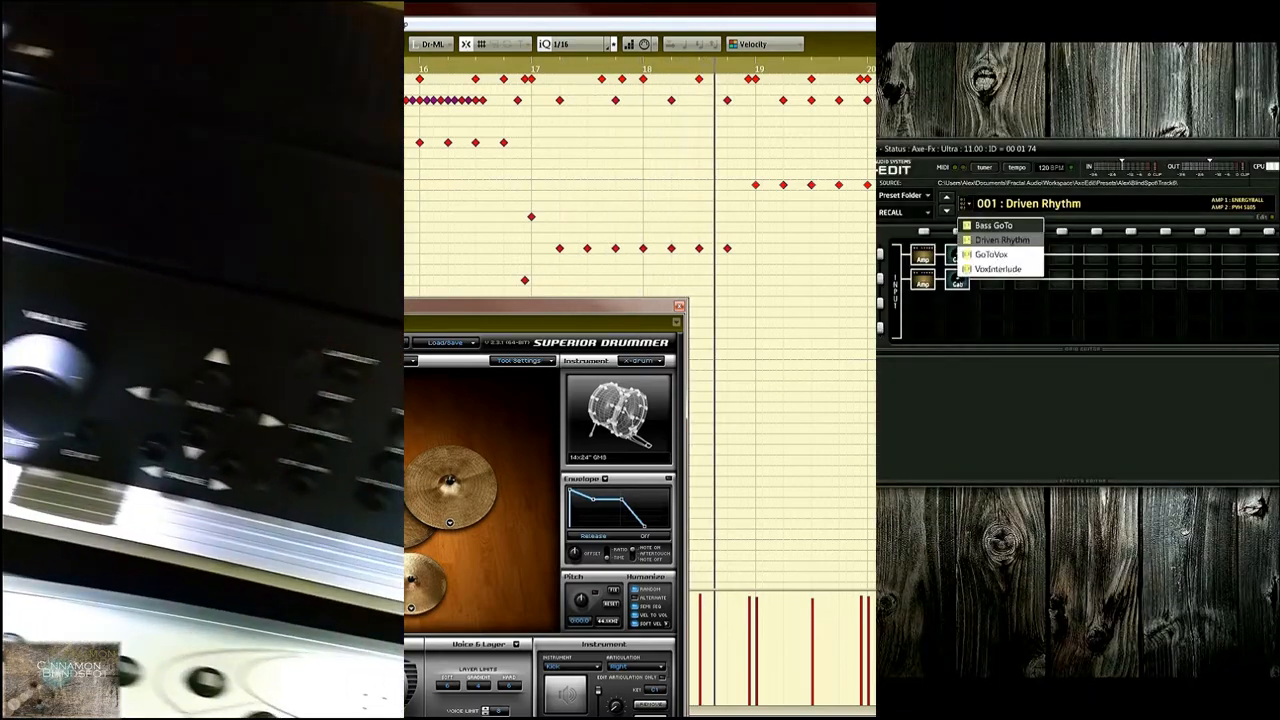
click(994, 252)
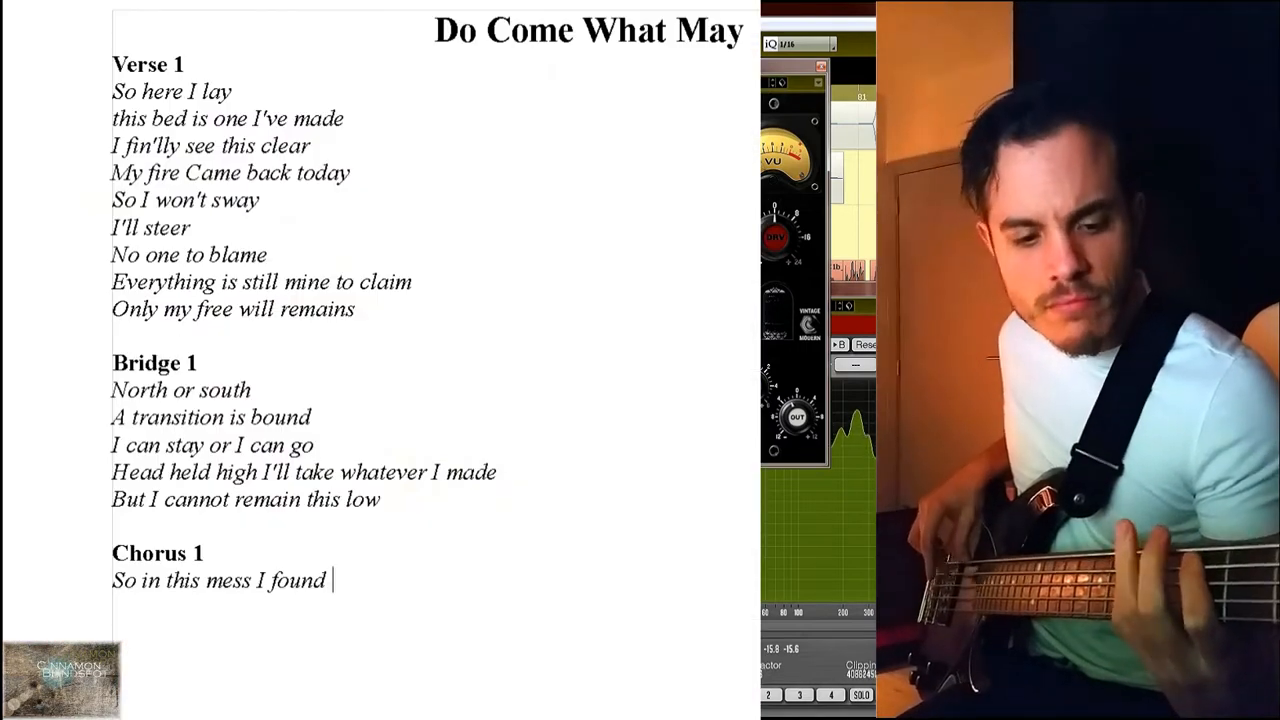
Finish the Chorus 1 line as "So in this mess I found my keys...???"
text(my ke)
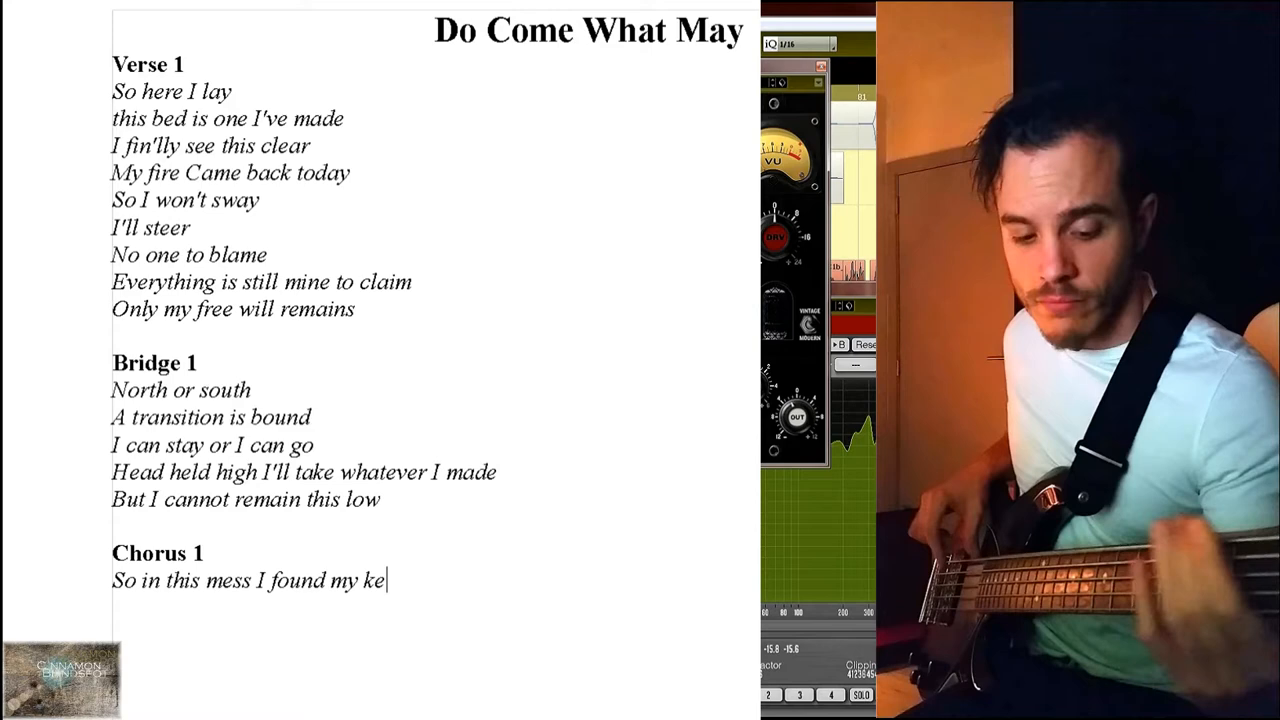
text(ys...???)
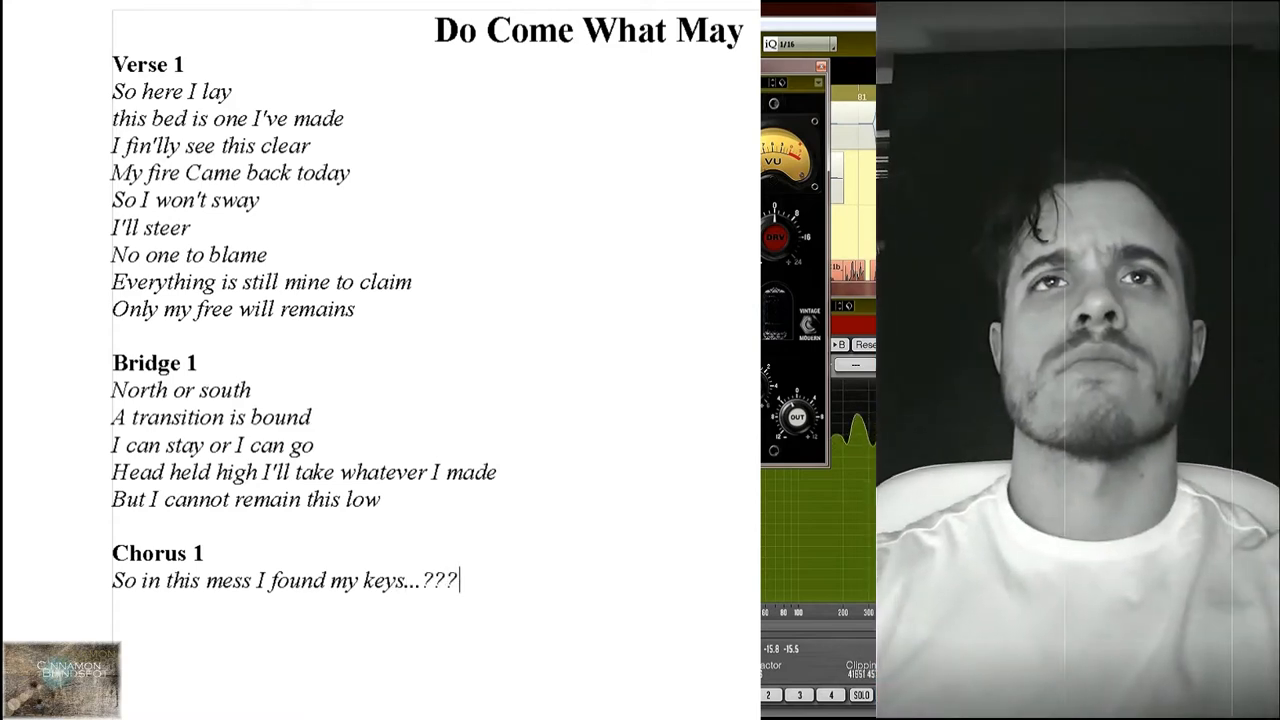
key(Backspace)
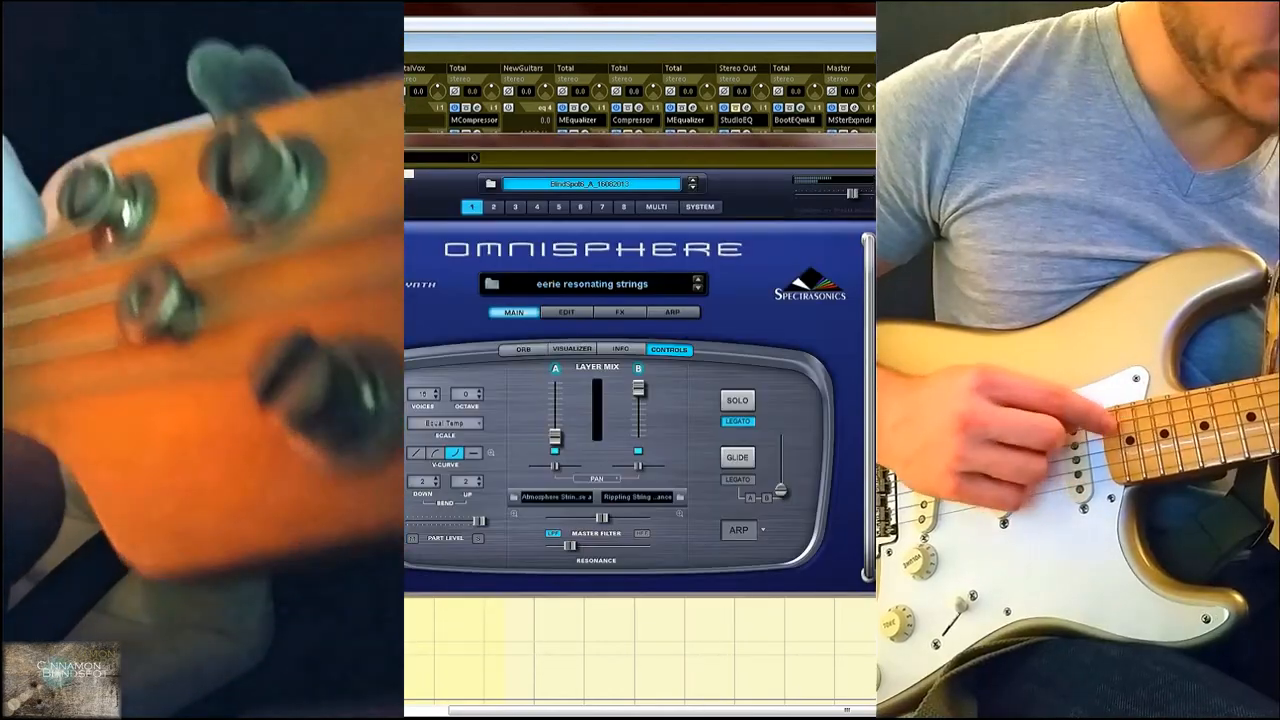
Select part 6 holding frozen reptiles and show its FX rack via the EDIT page
click(516, 206)
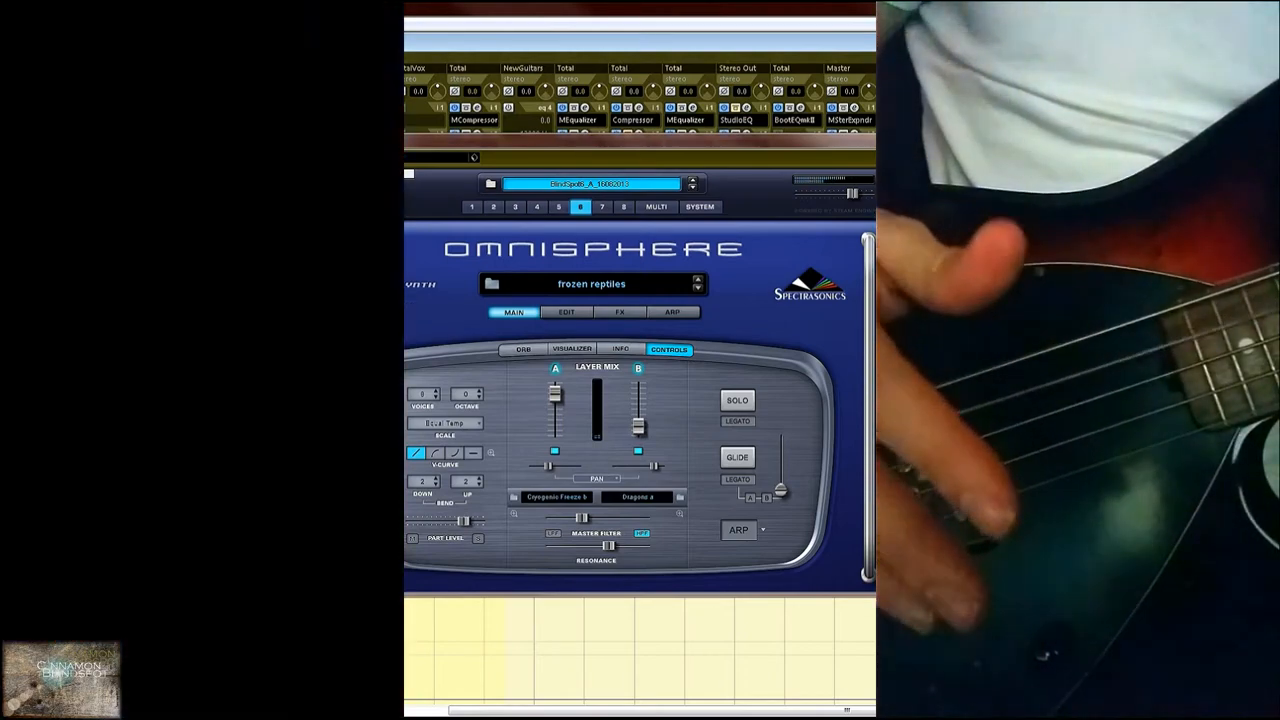
click(566, 312)
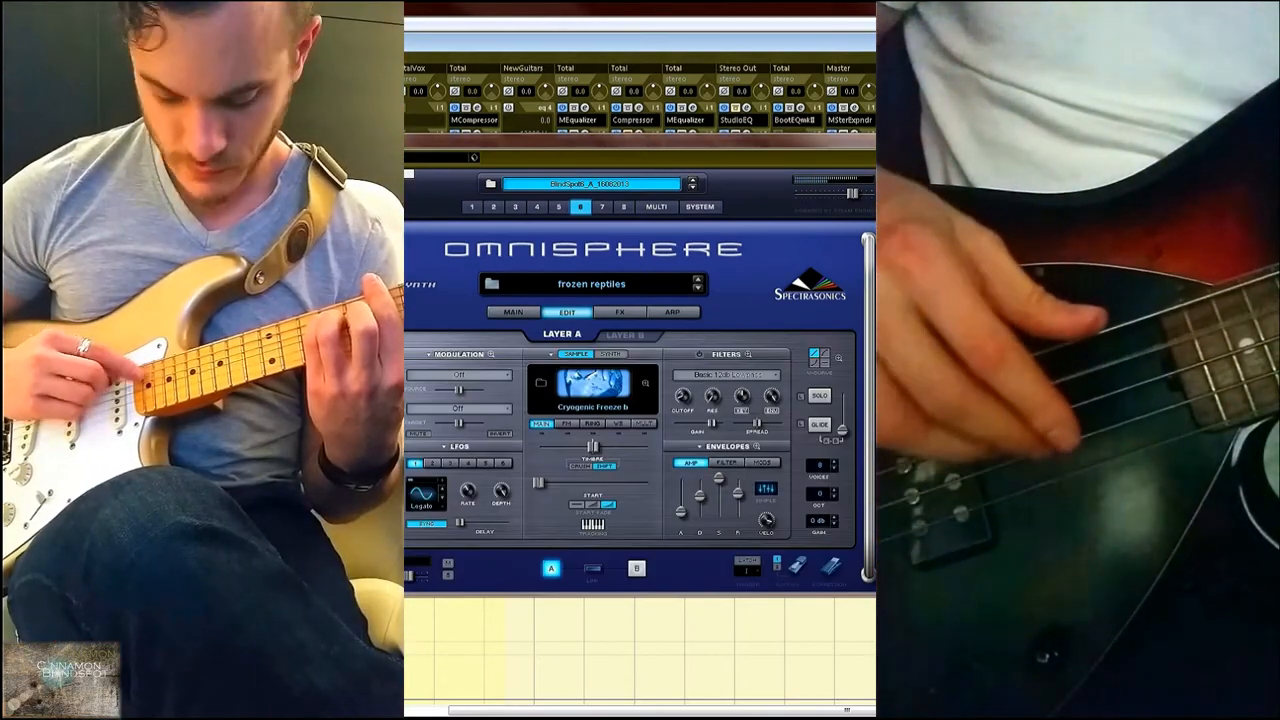
click(620, 312)
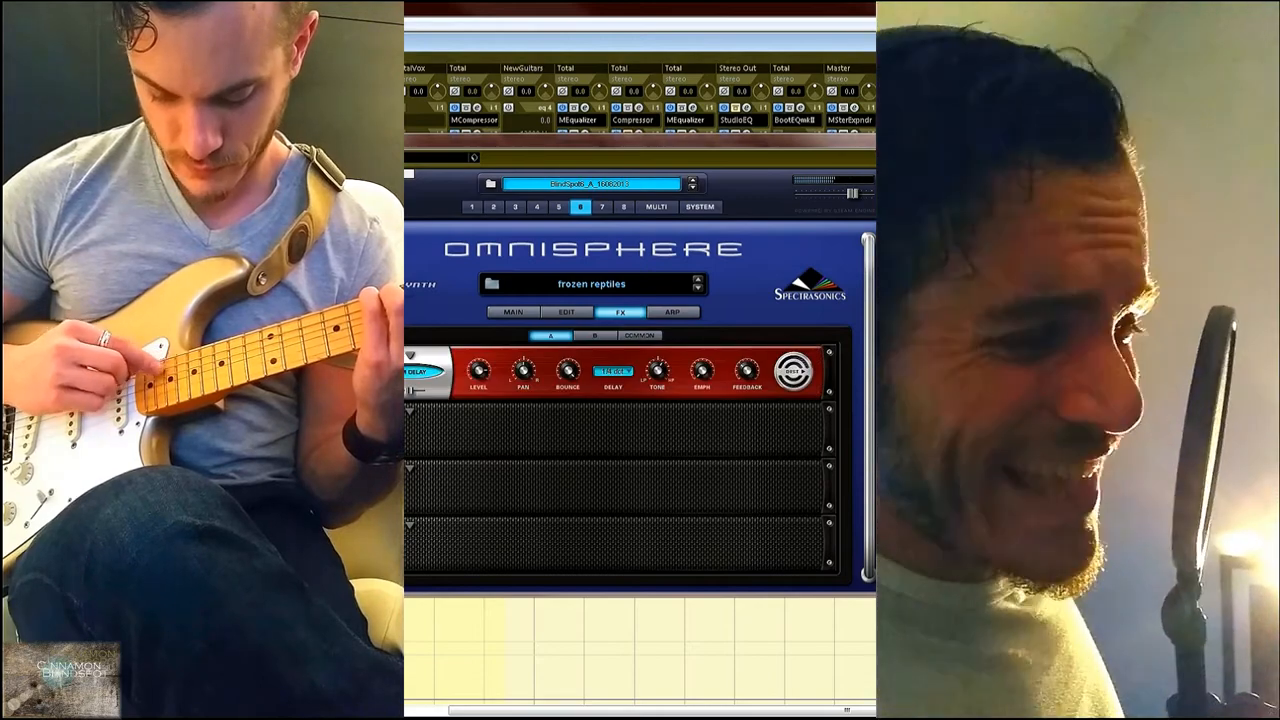